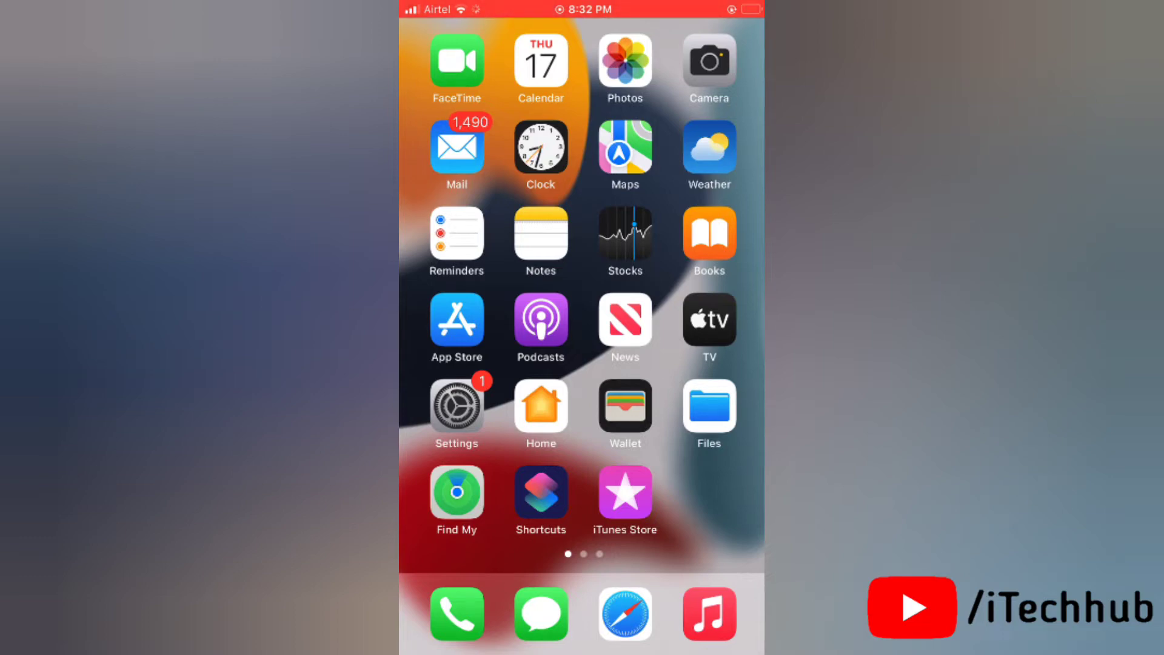
# Step: Dismiss the low battery warning and get to the Settings app from the Home Screen
pyautogui.hscroll(-3)
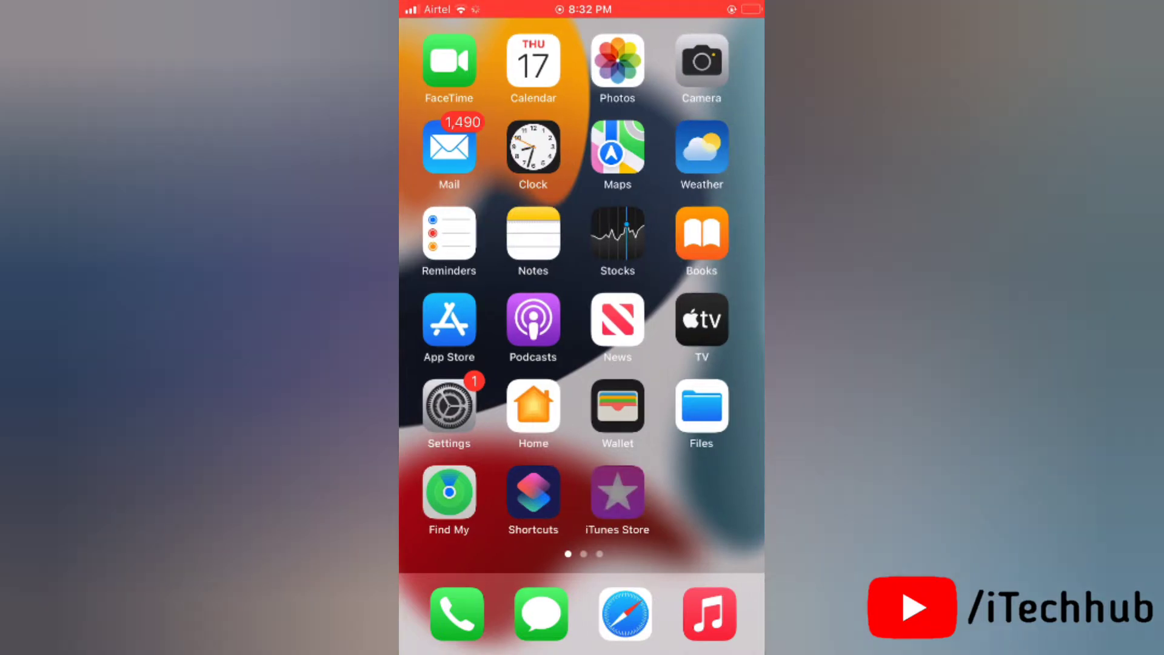
pyautogui.hscroll(-3)
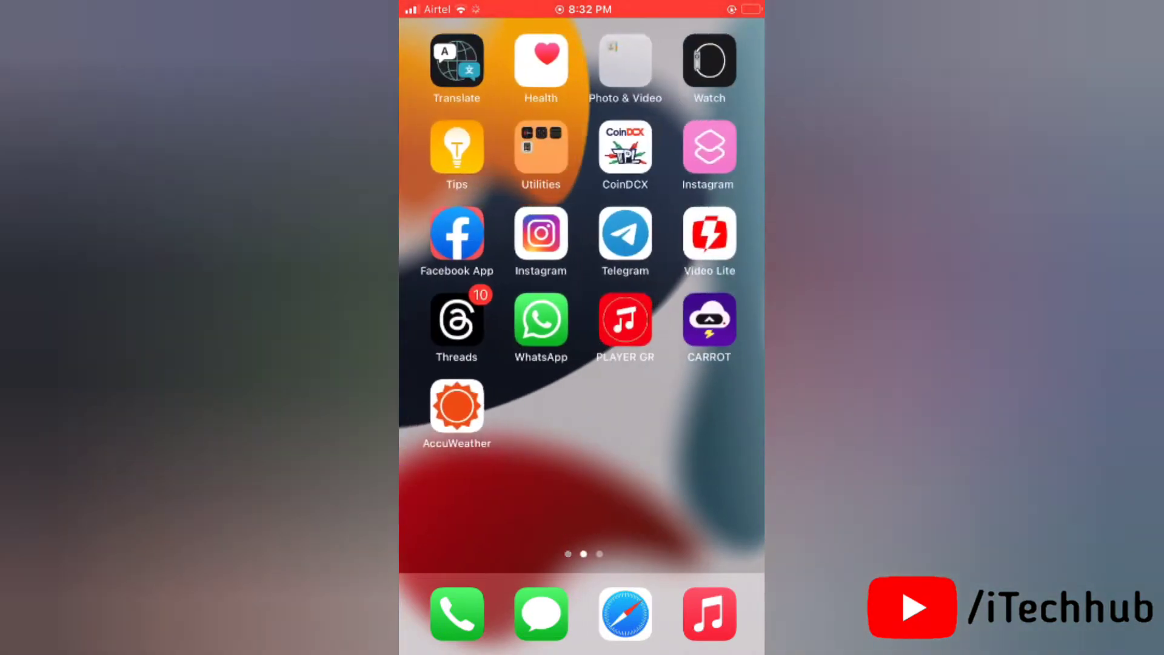
pyautogui.hscroll(3)
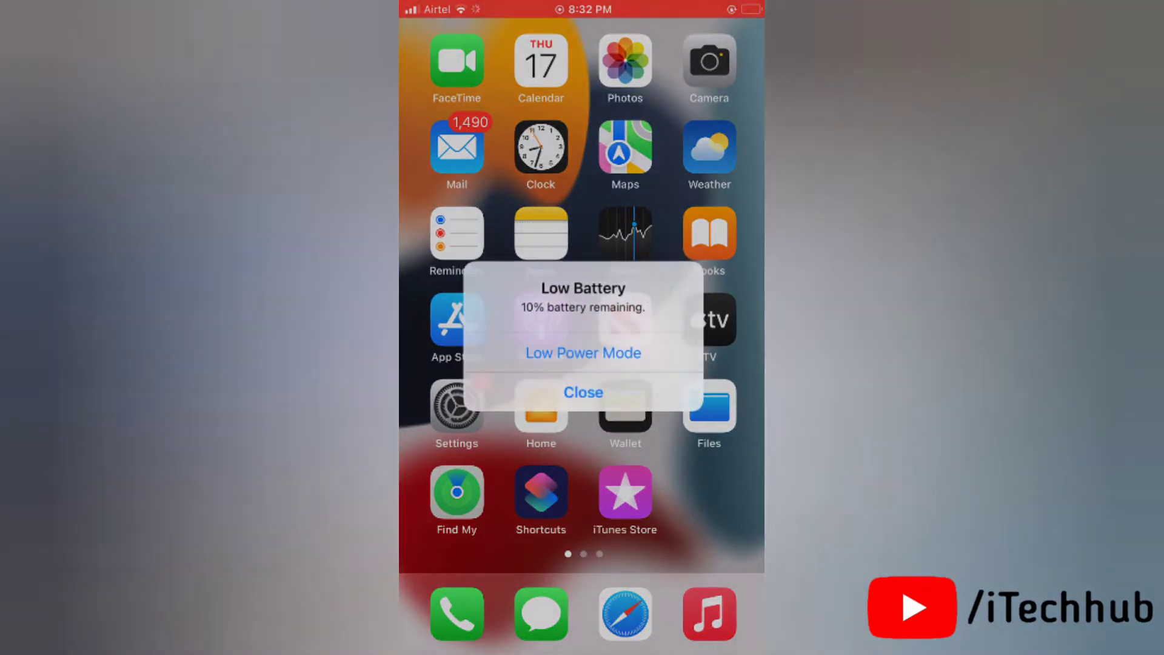
pyautogui.click(583, 391)
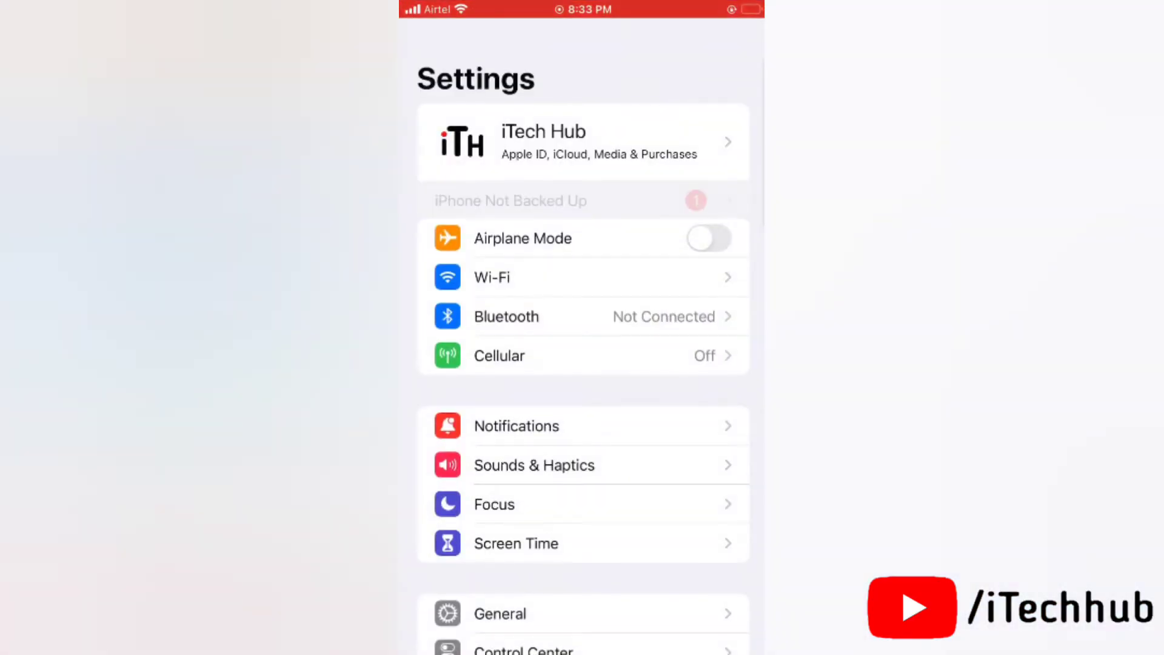
# Step: Switch on Call Waiting under the Phone settings
pyautogui.scroll(-3)
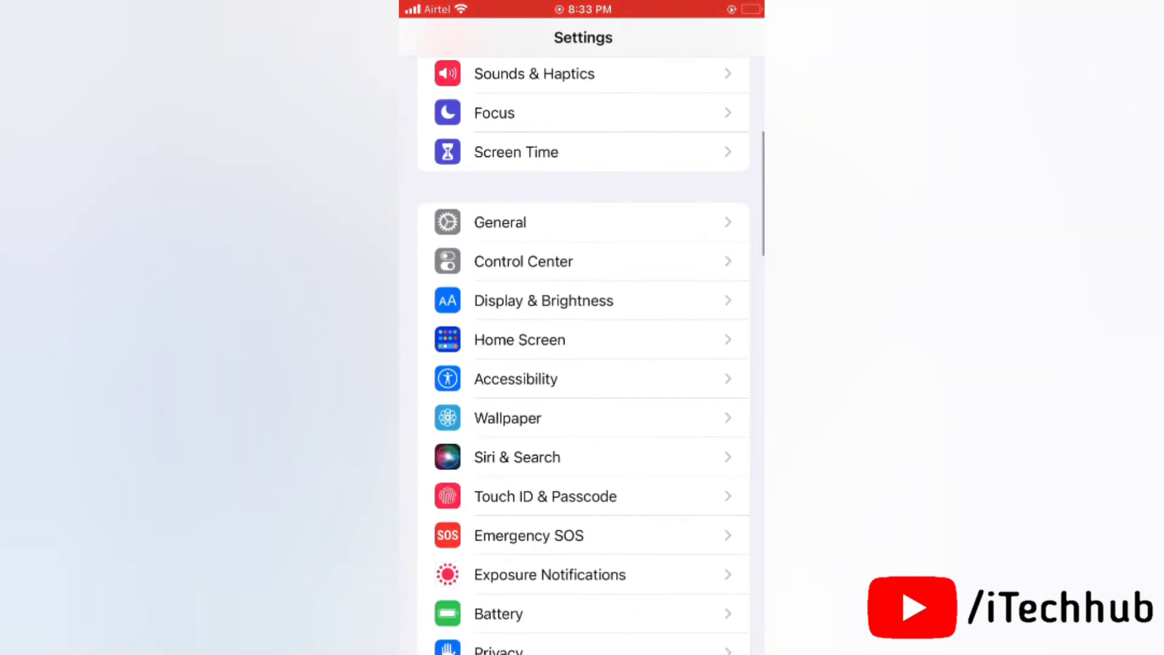
pyautogui.scroll(-3)
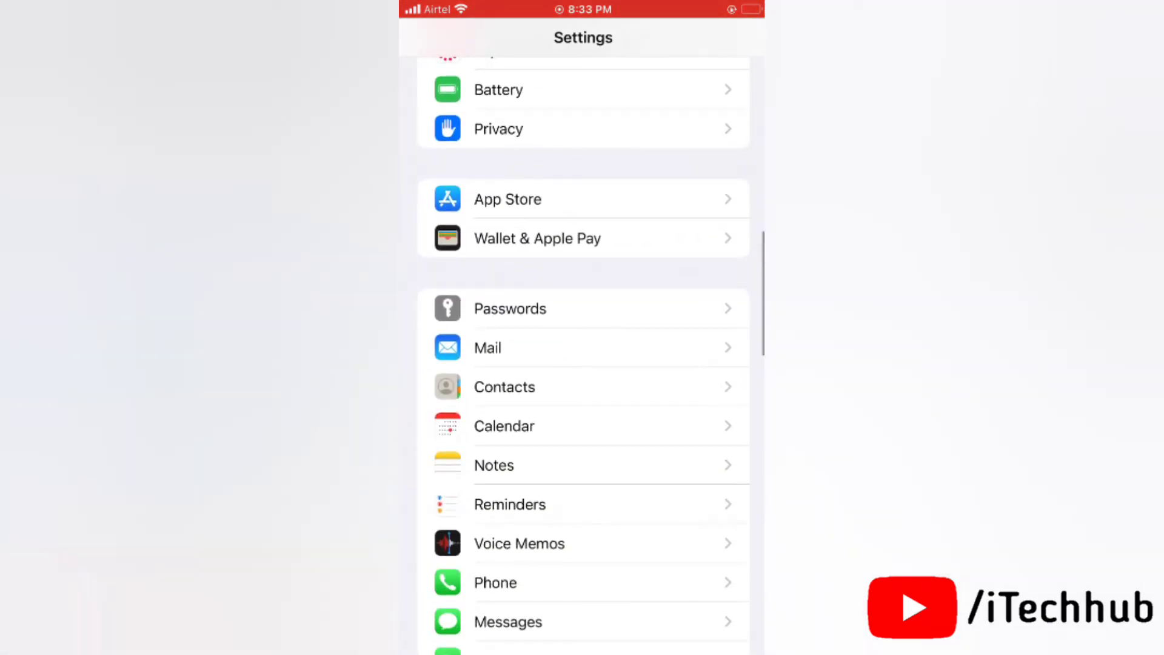
pyautogui.click(495, 581)
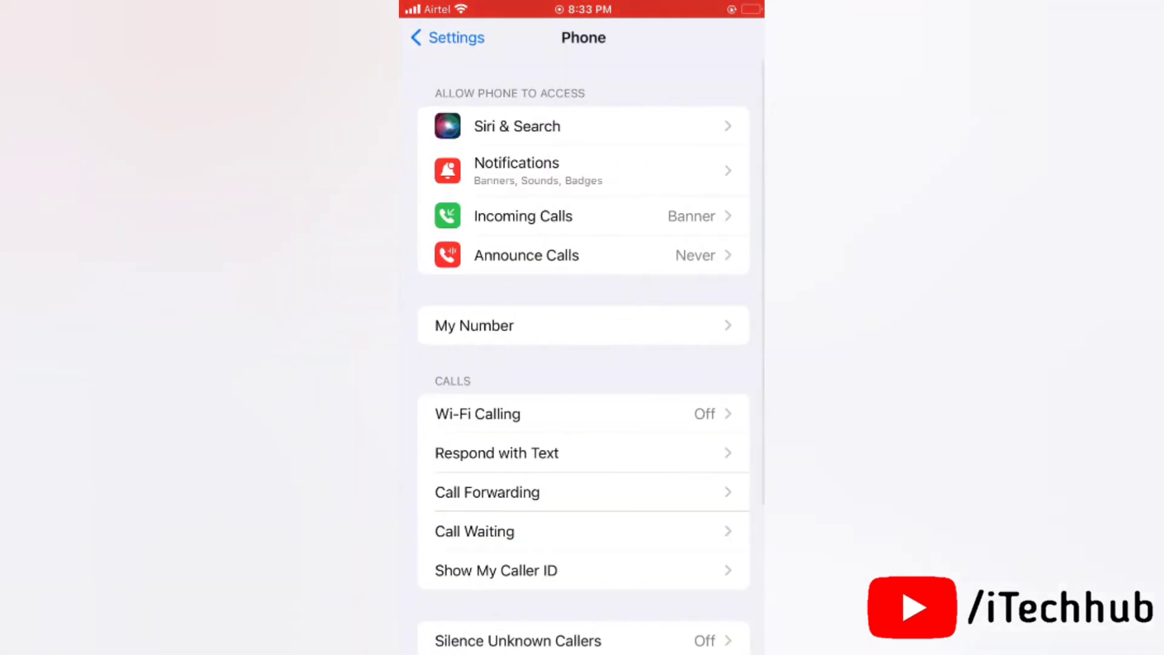
pyautogui.scroll(-3)
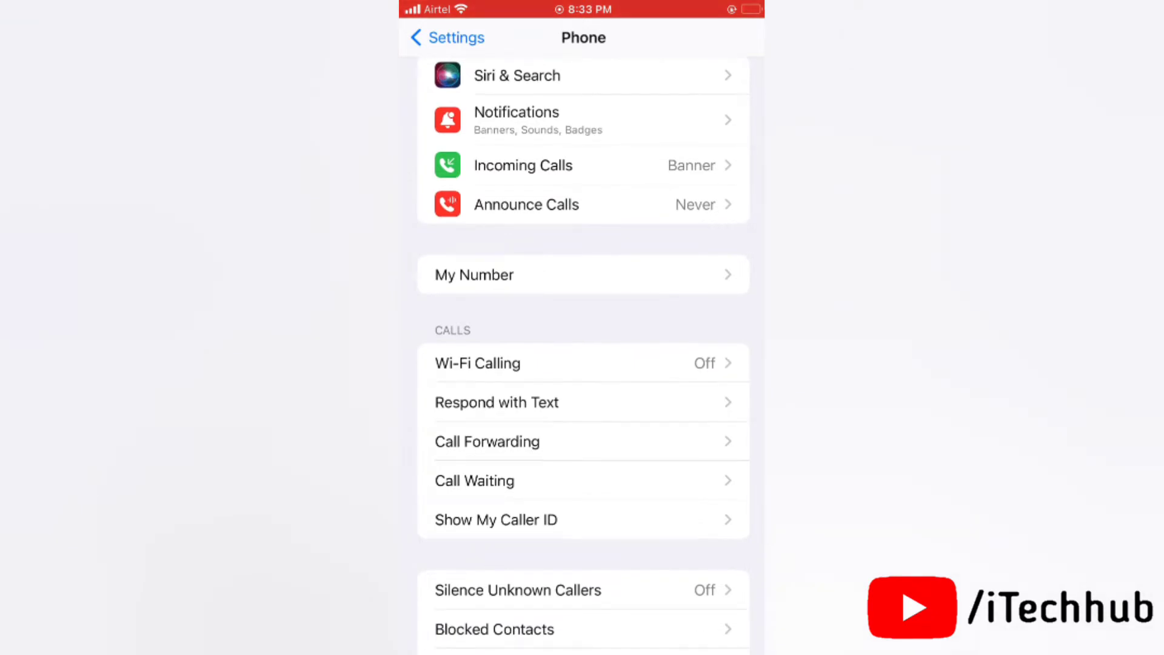
pyautogui.click(474, 480)
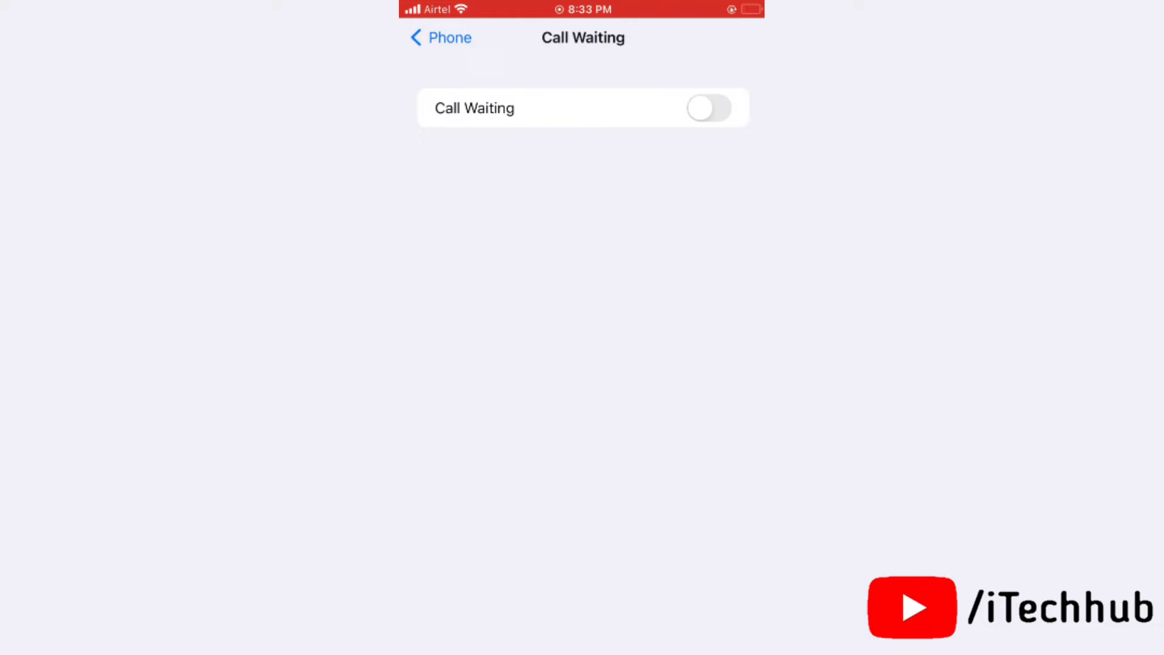
pyautogui.click(710, 108)
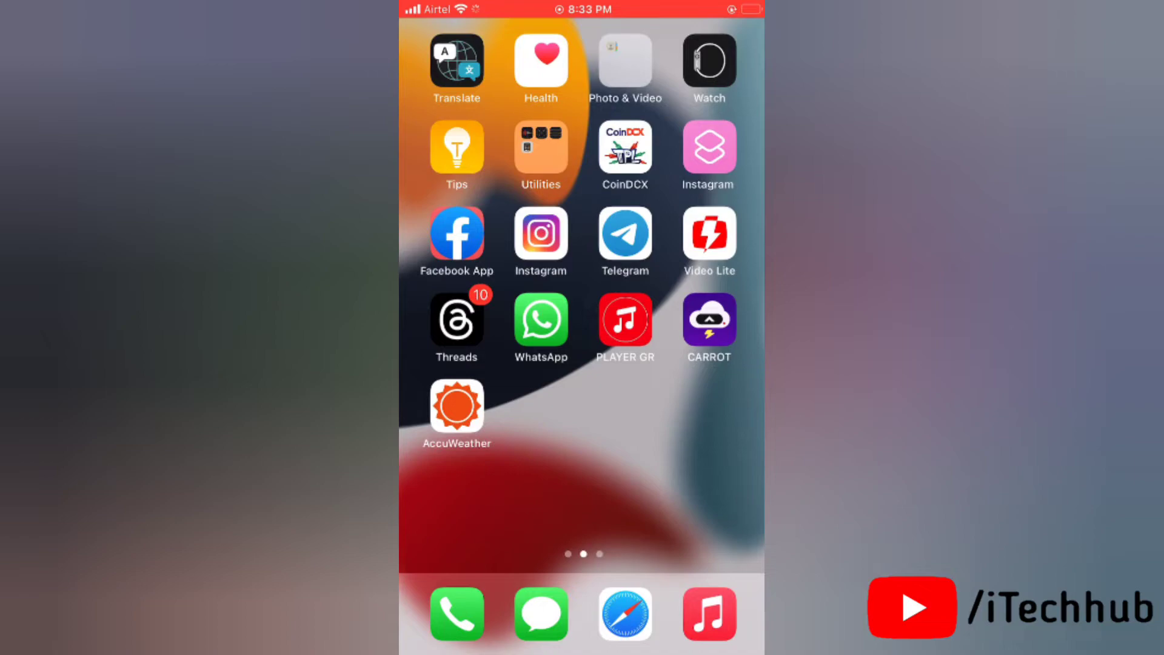
# Step: Reach the reset choices under General > Transfer or Reset iPhone
pyautogui.hscroll(3)
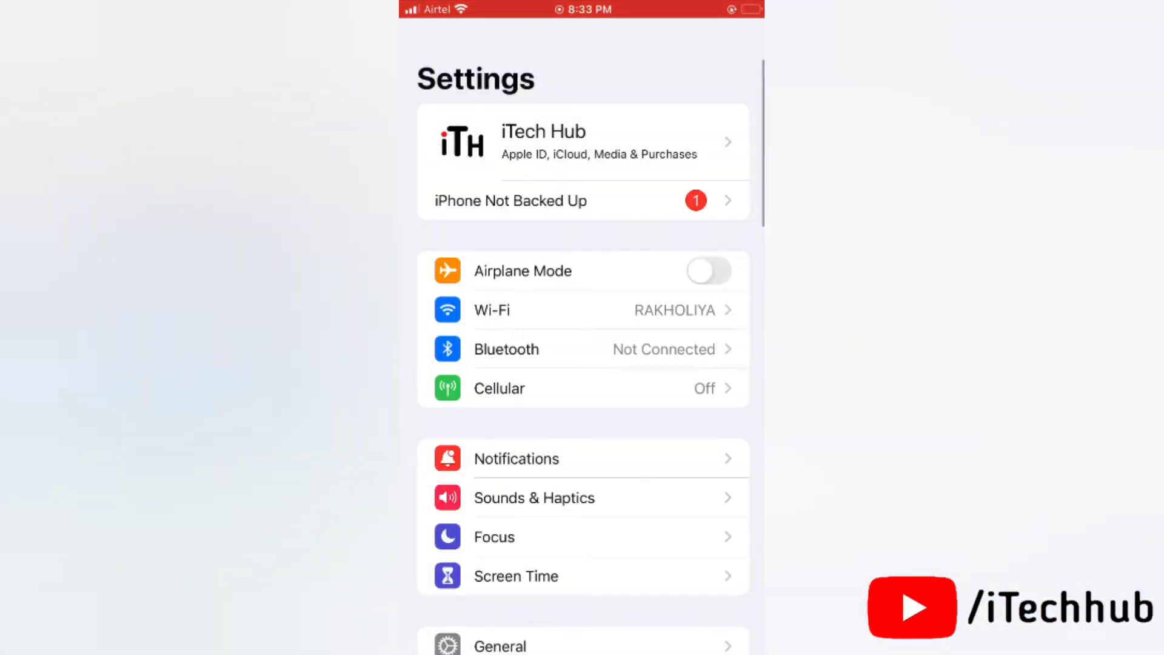
pyautogui.click(499, 642)
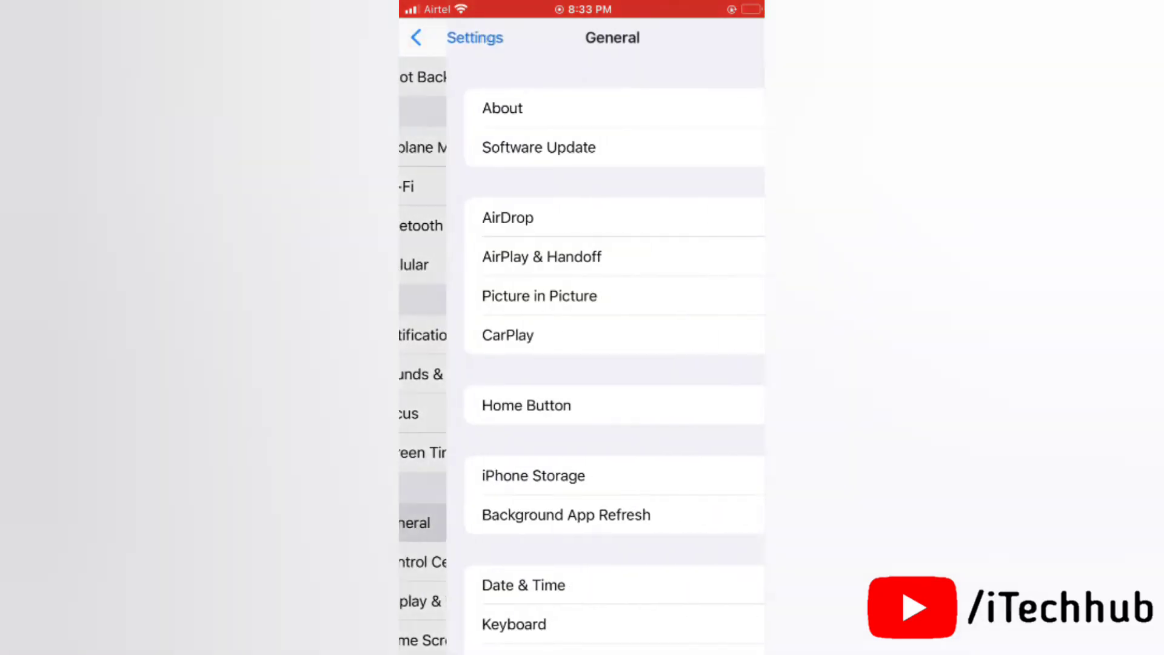
pyautogui.scroll(-3)
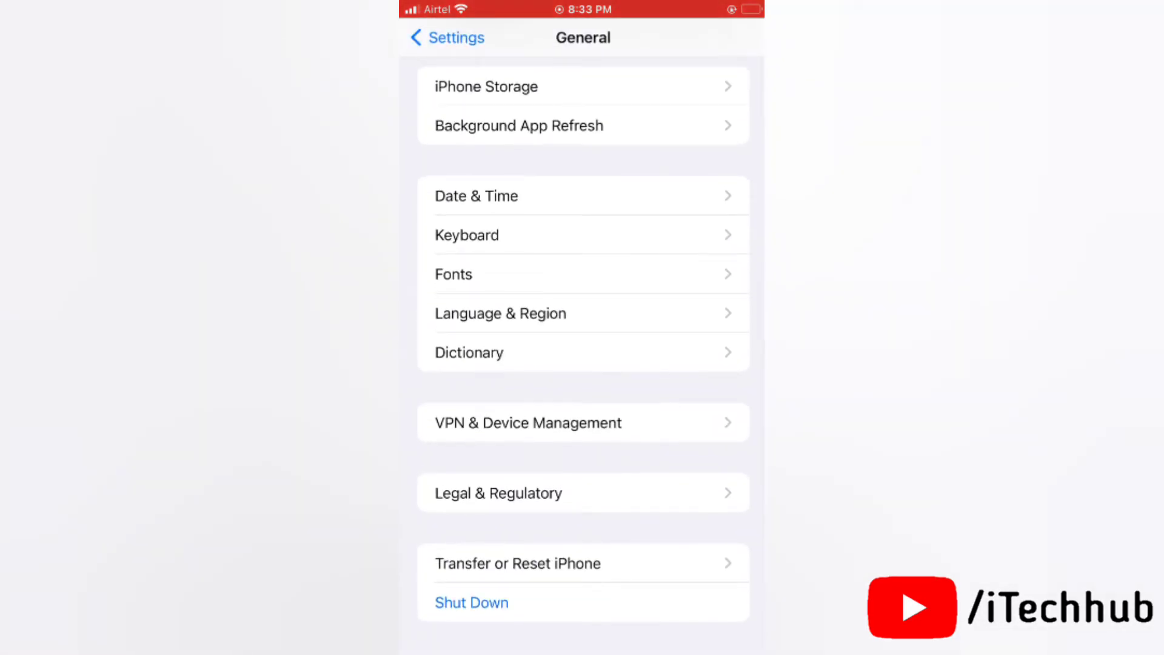
pyautogui.click(518, 562)
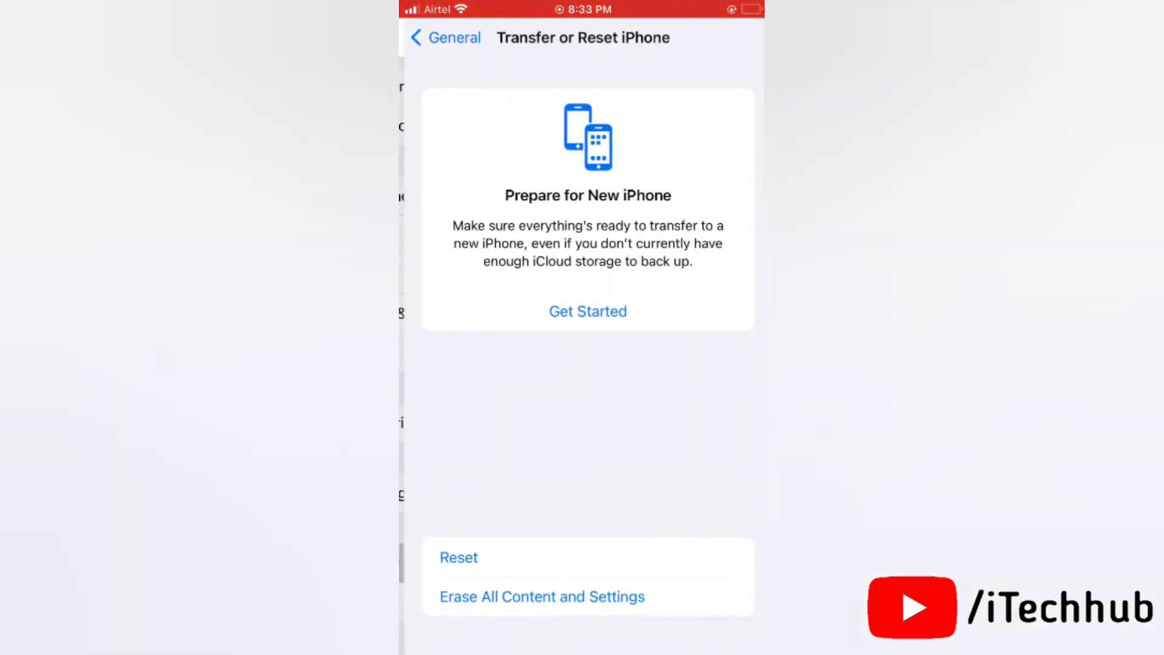
pyautogui.click(458, 557)
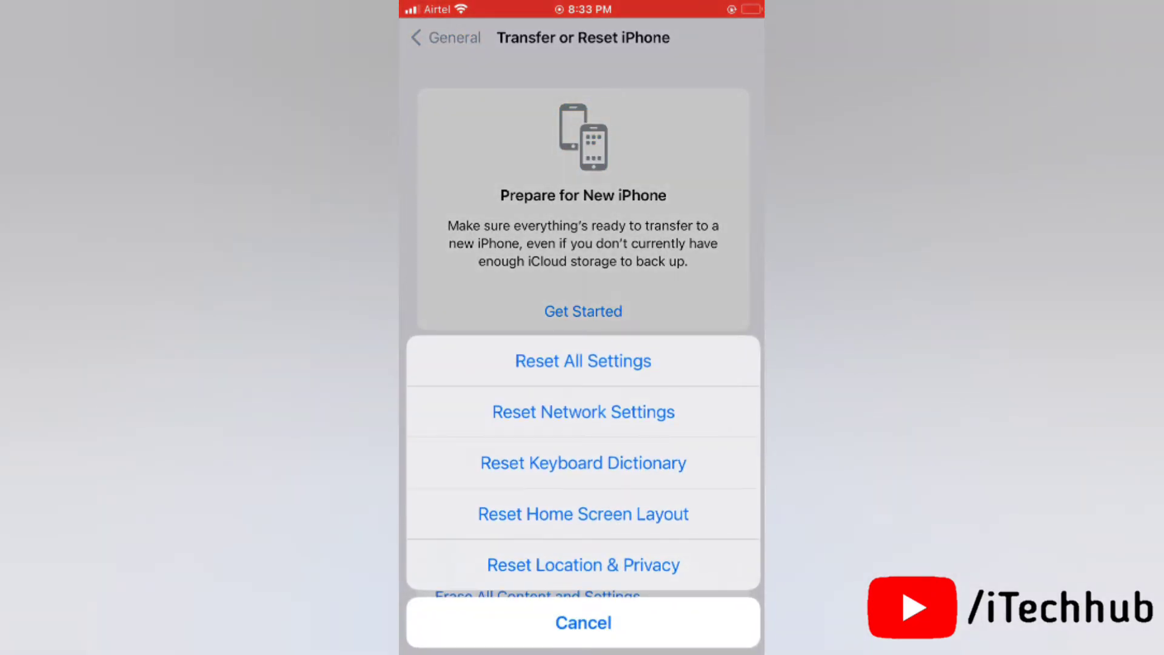
# Step: Reset Network Settings and confirm the reset
pyautogui.click(583, 411)
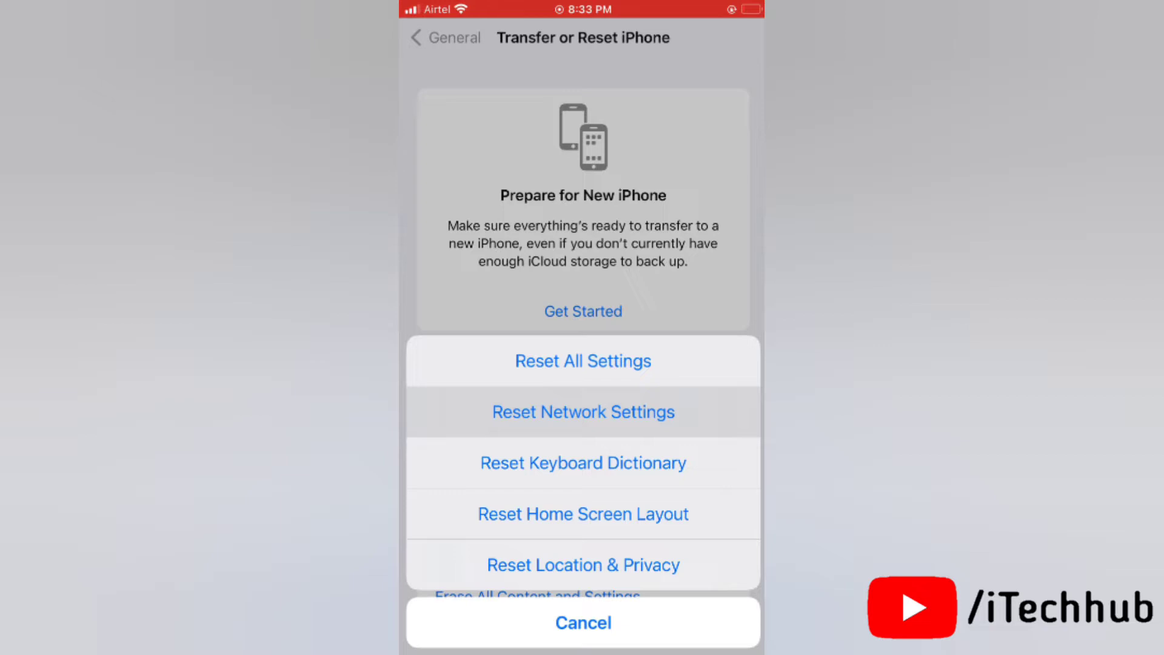
pyautogui.click(583, 411)
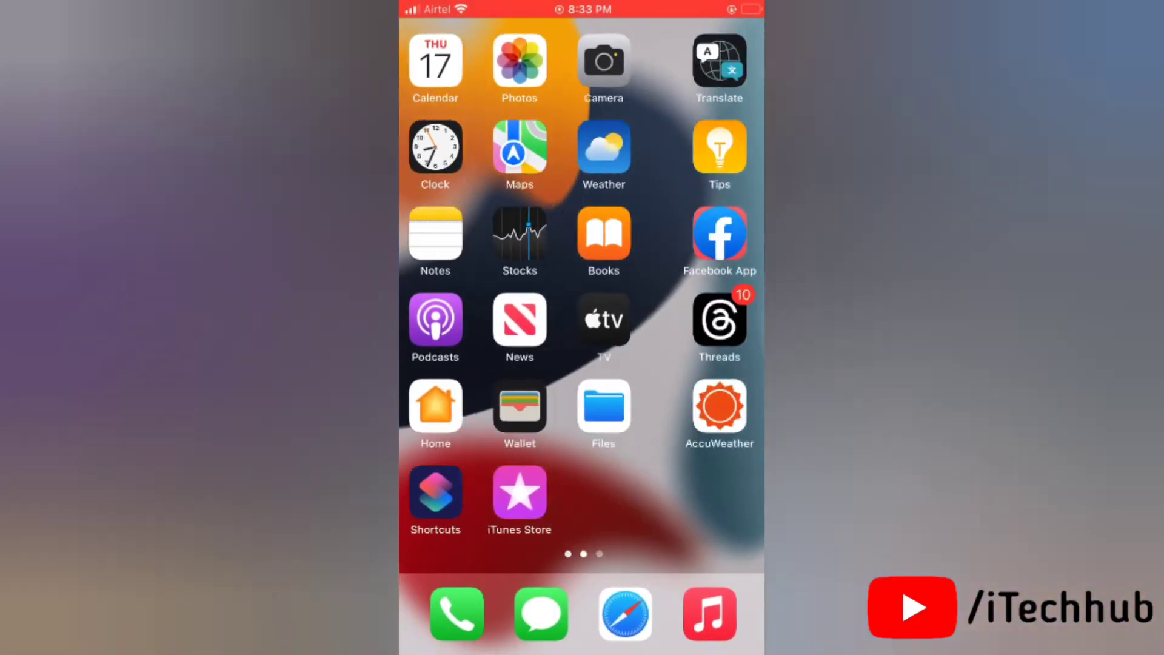
pyautogui.hscroll(3)
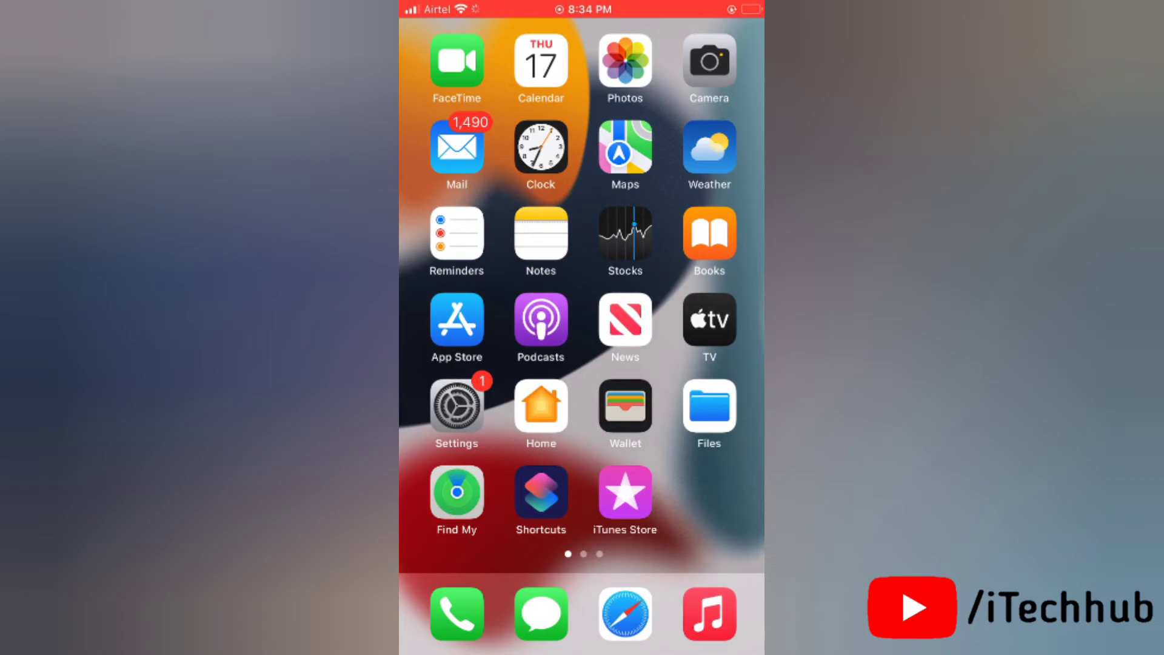
# Step: Shut down the iPhone from Settings > General using the power-off slider
pyautogui.click(456, 407)
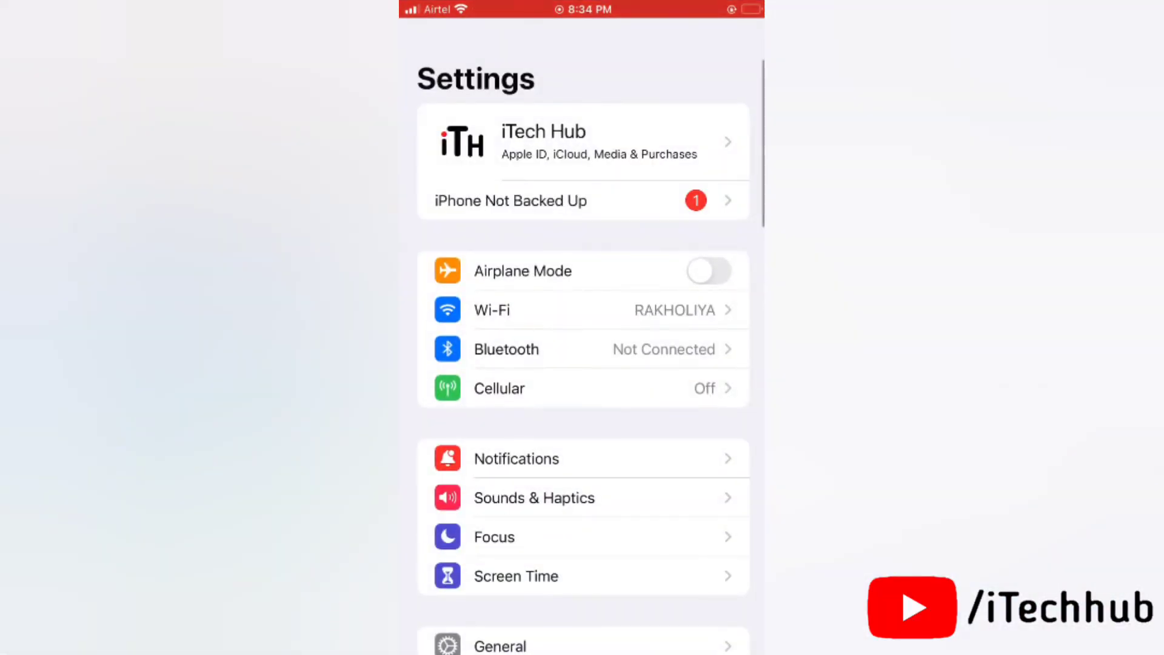
pyautogui.scroll(-3)
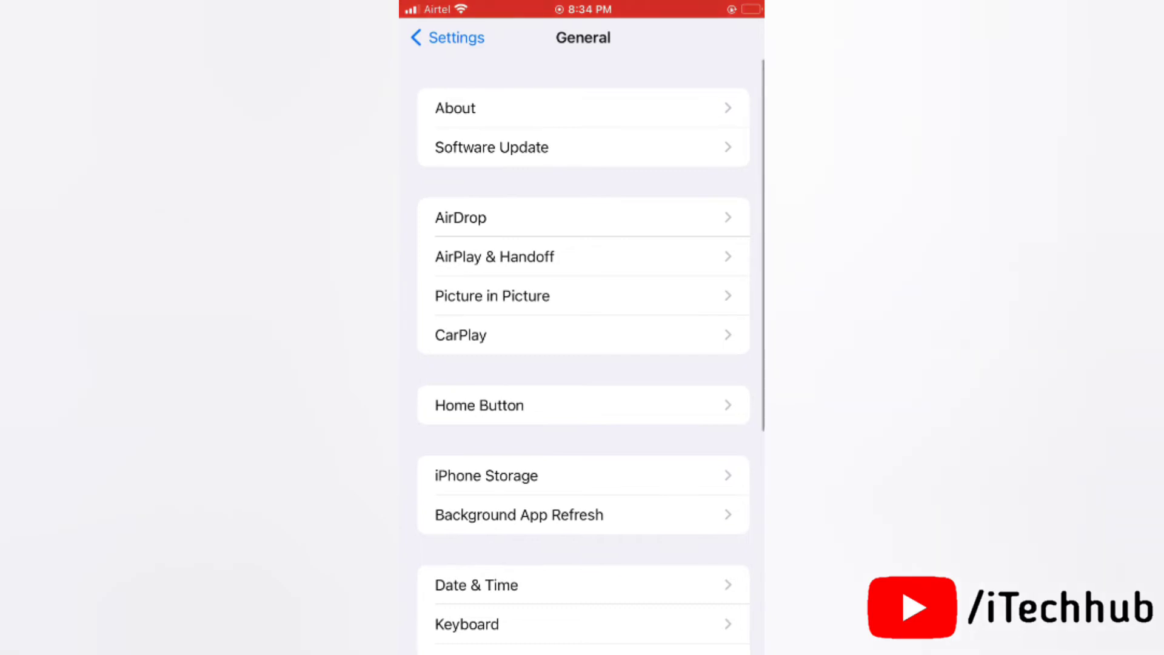
pyautogui.scroll(-3)
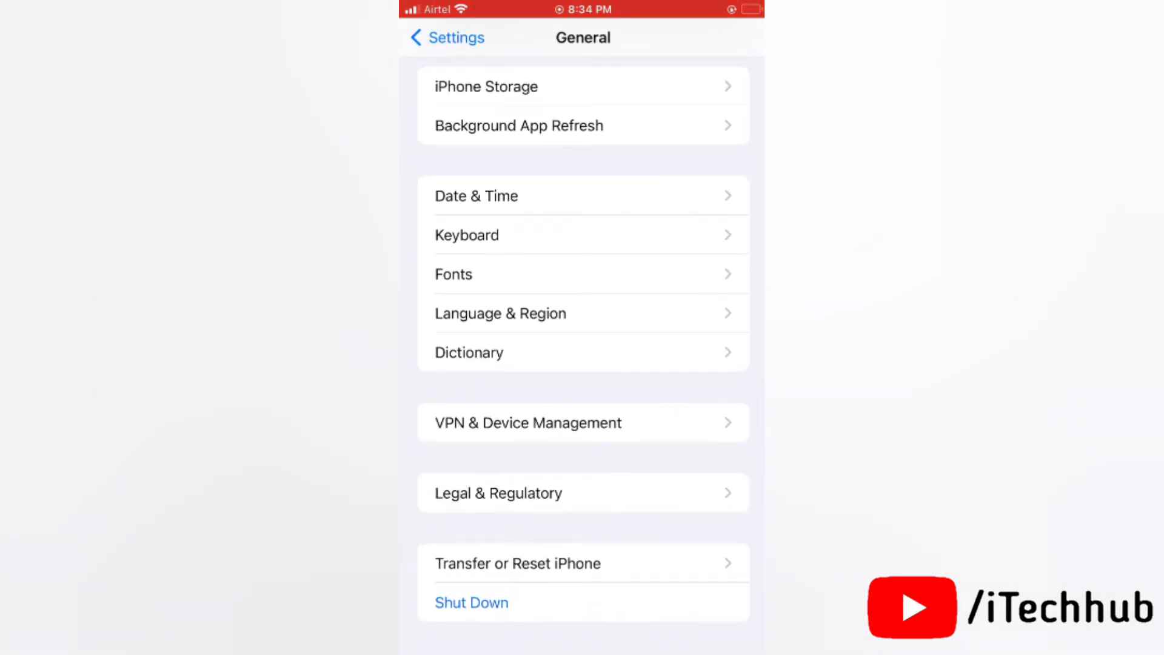
pyautogui.click(470, 603)
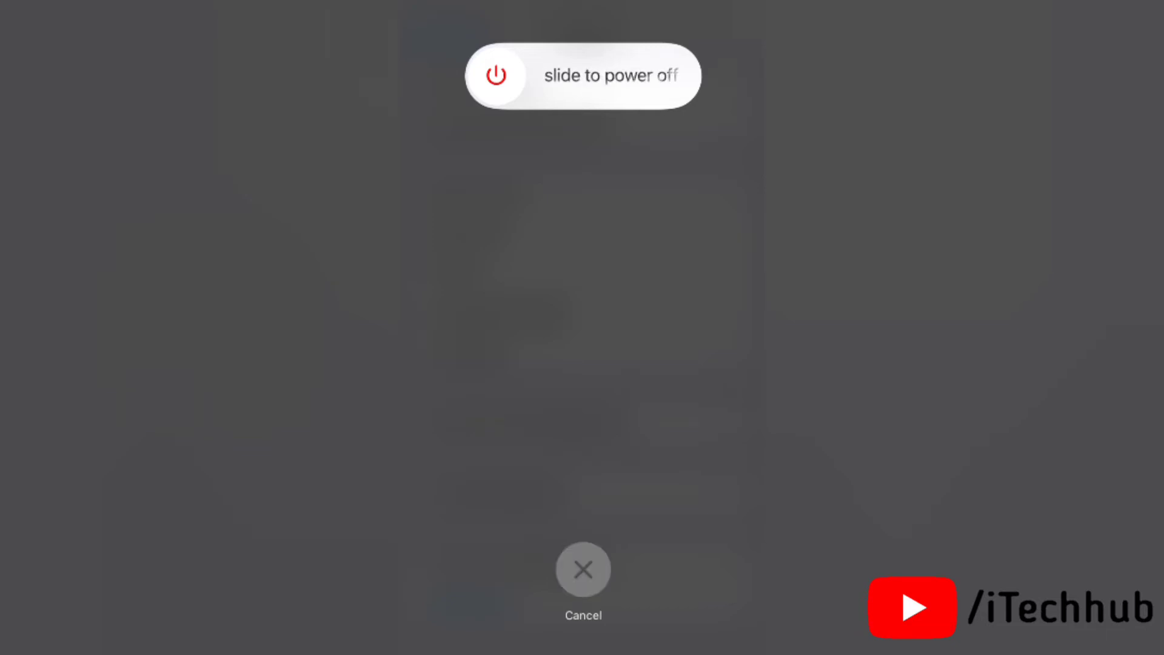
pyautogui.click(584, 570)
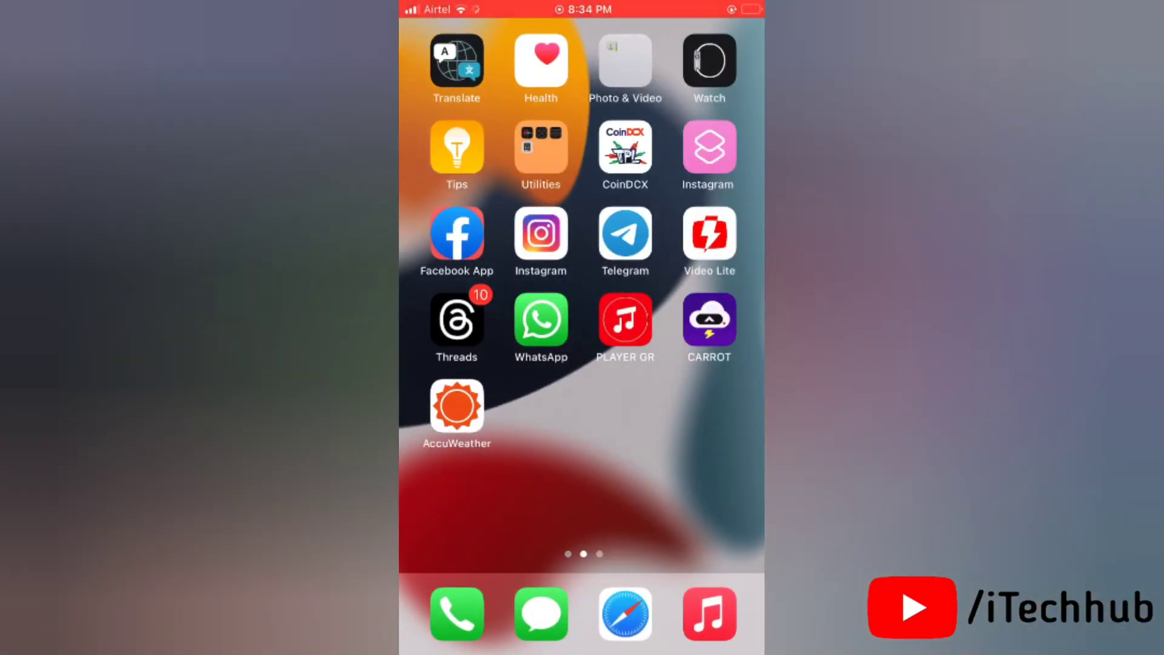
pyautogui.hscroll(3)
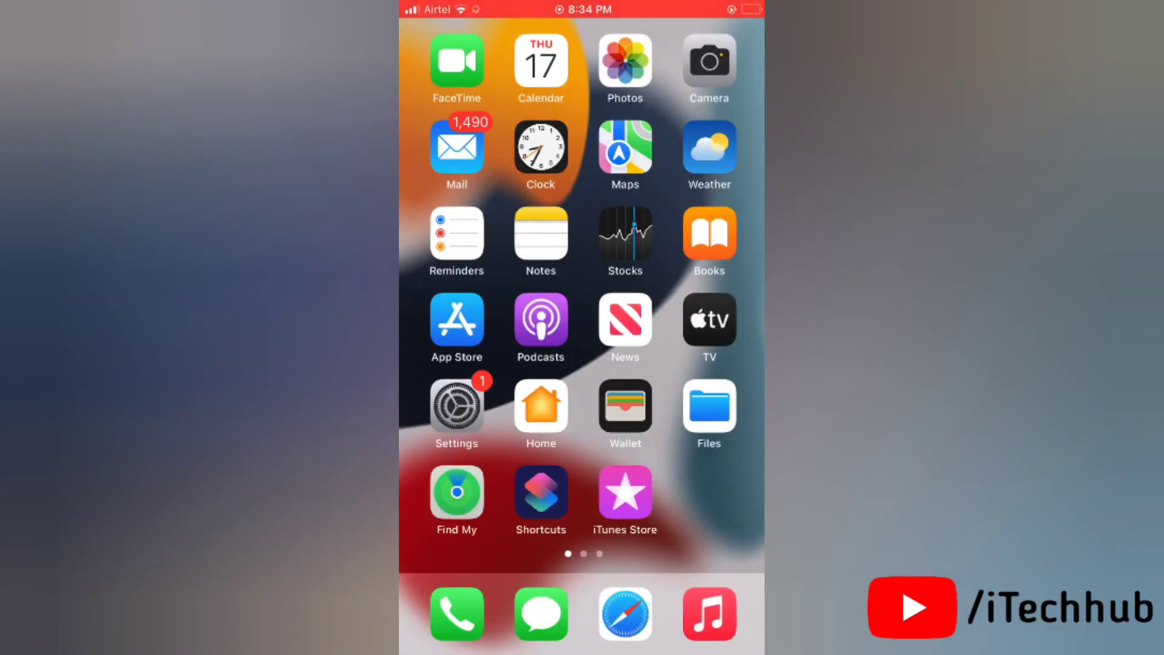
# Step: Reopen Settings and scroll its main list down toward General
pyautogui.click(456, 407)
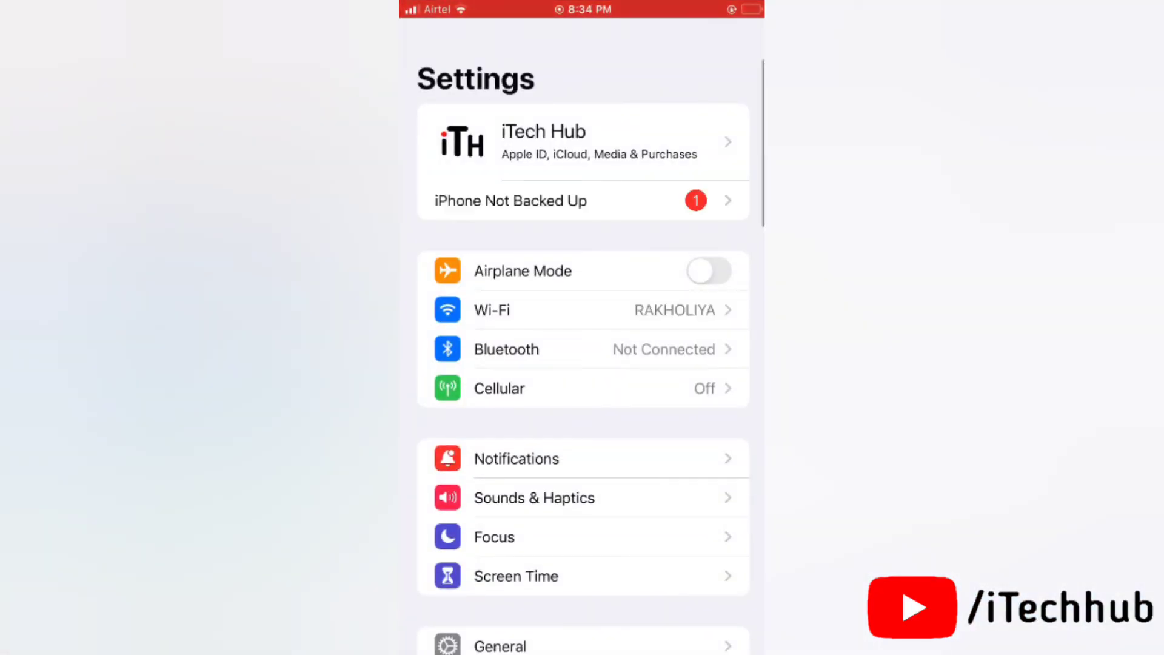
pyautogui.scroll(-3)
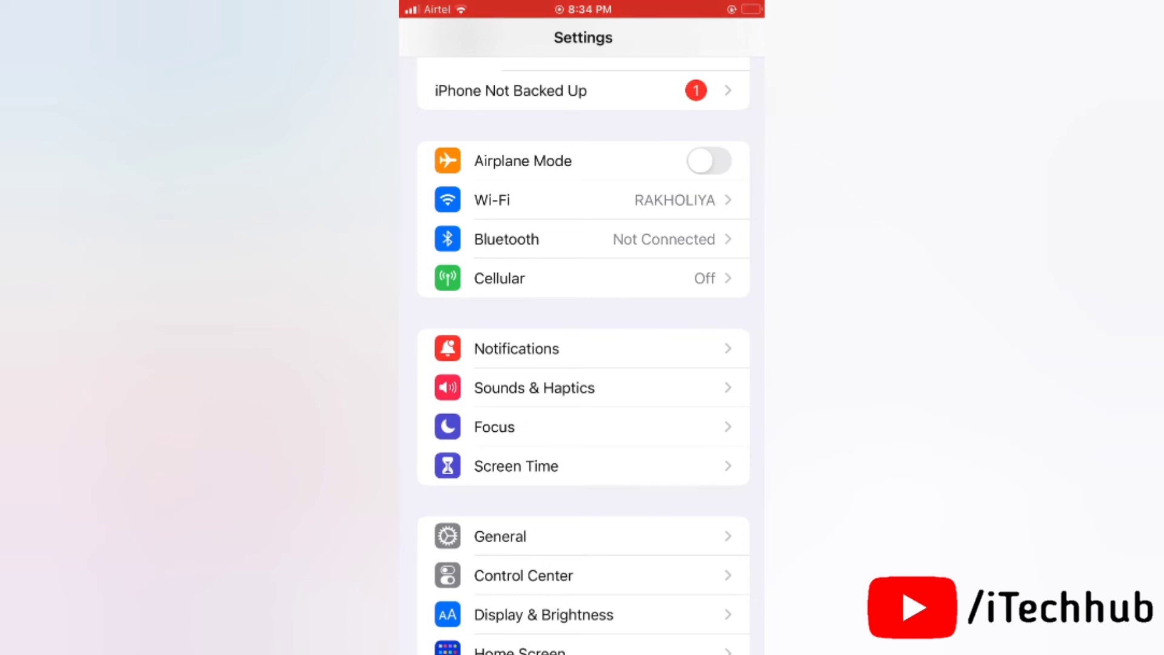